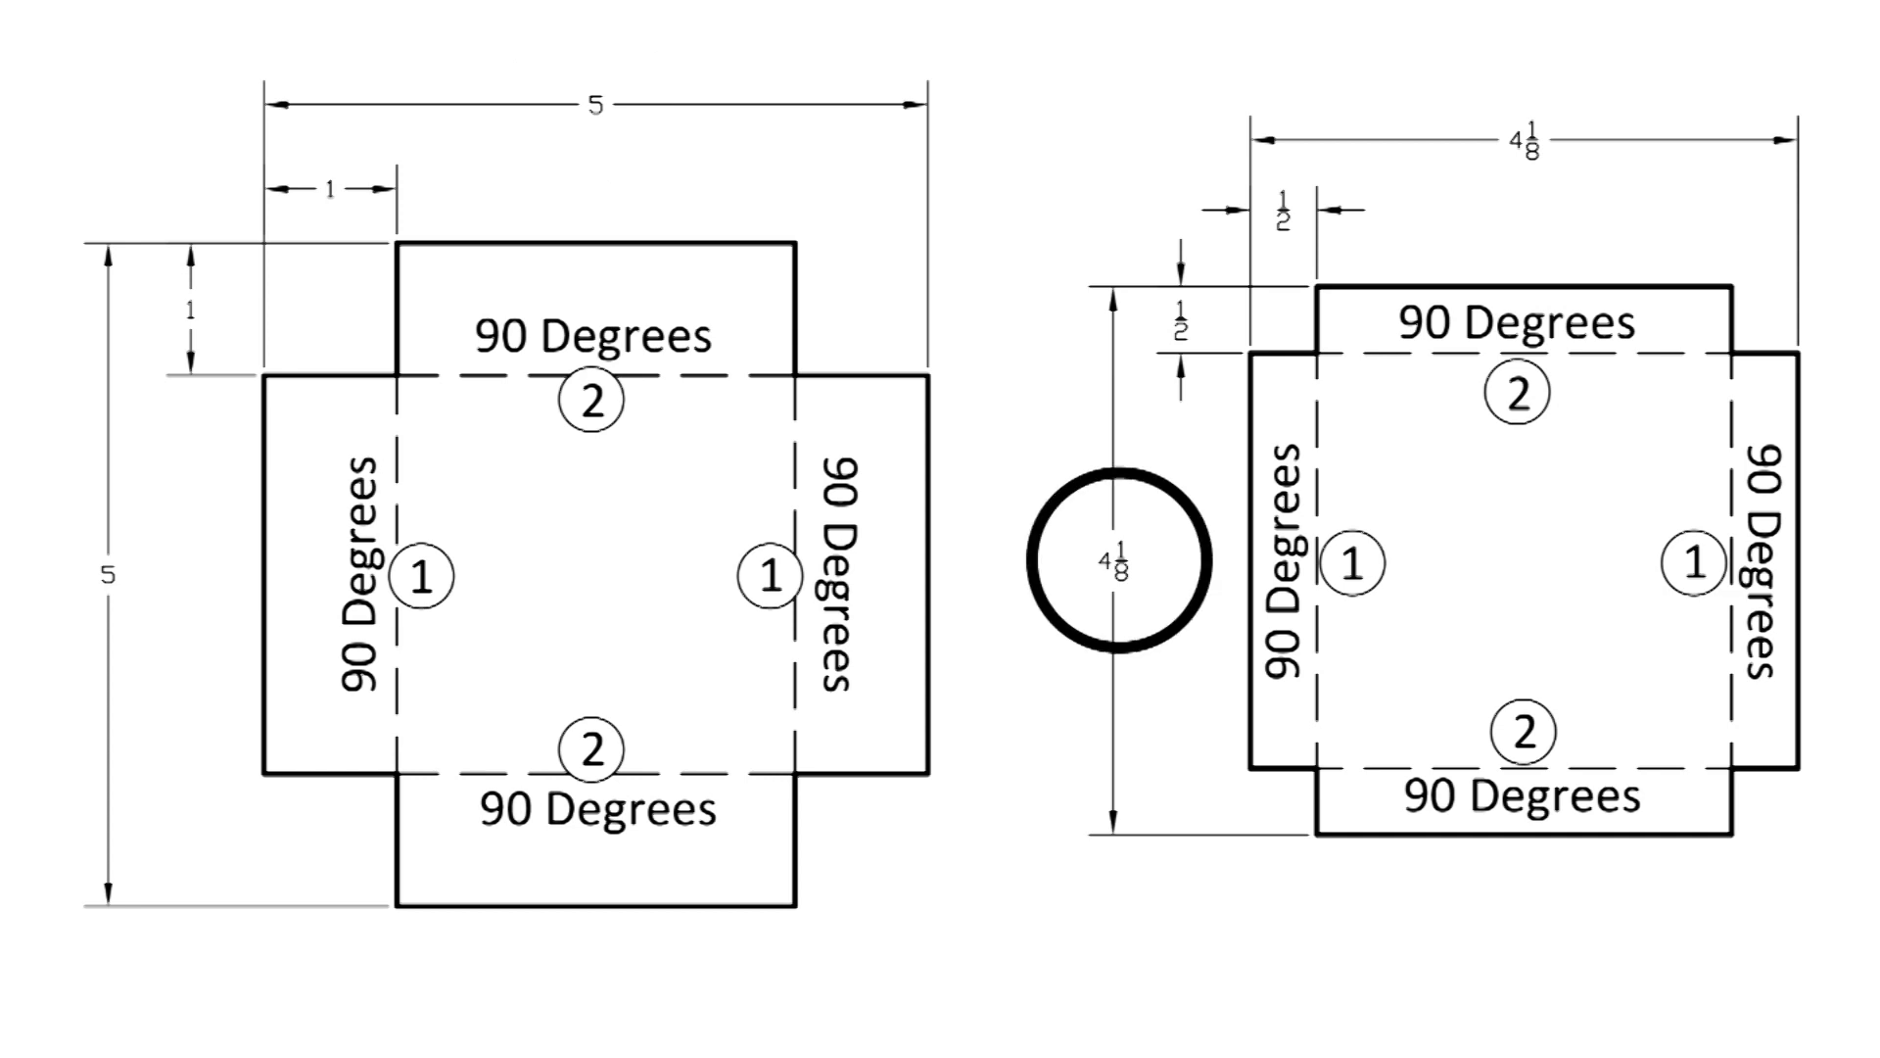
# Draw a thick black ellipse around the top 4 1/8 width dimension of the right-hand net.
pyautogui.moveTo(1127, 557); pyautogui.dragTo(1523, 144)
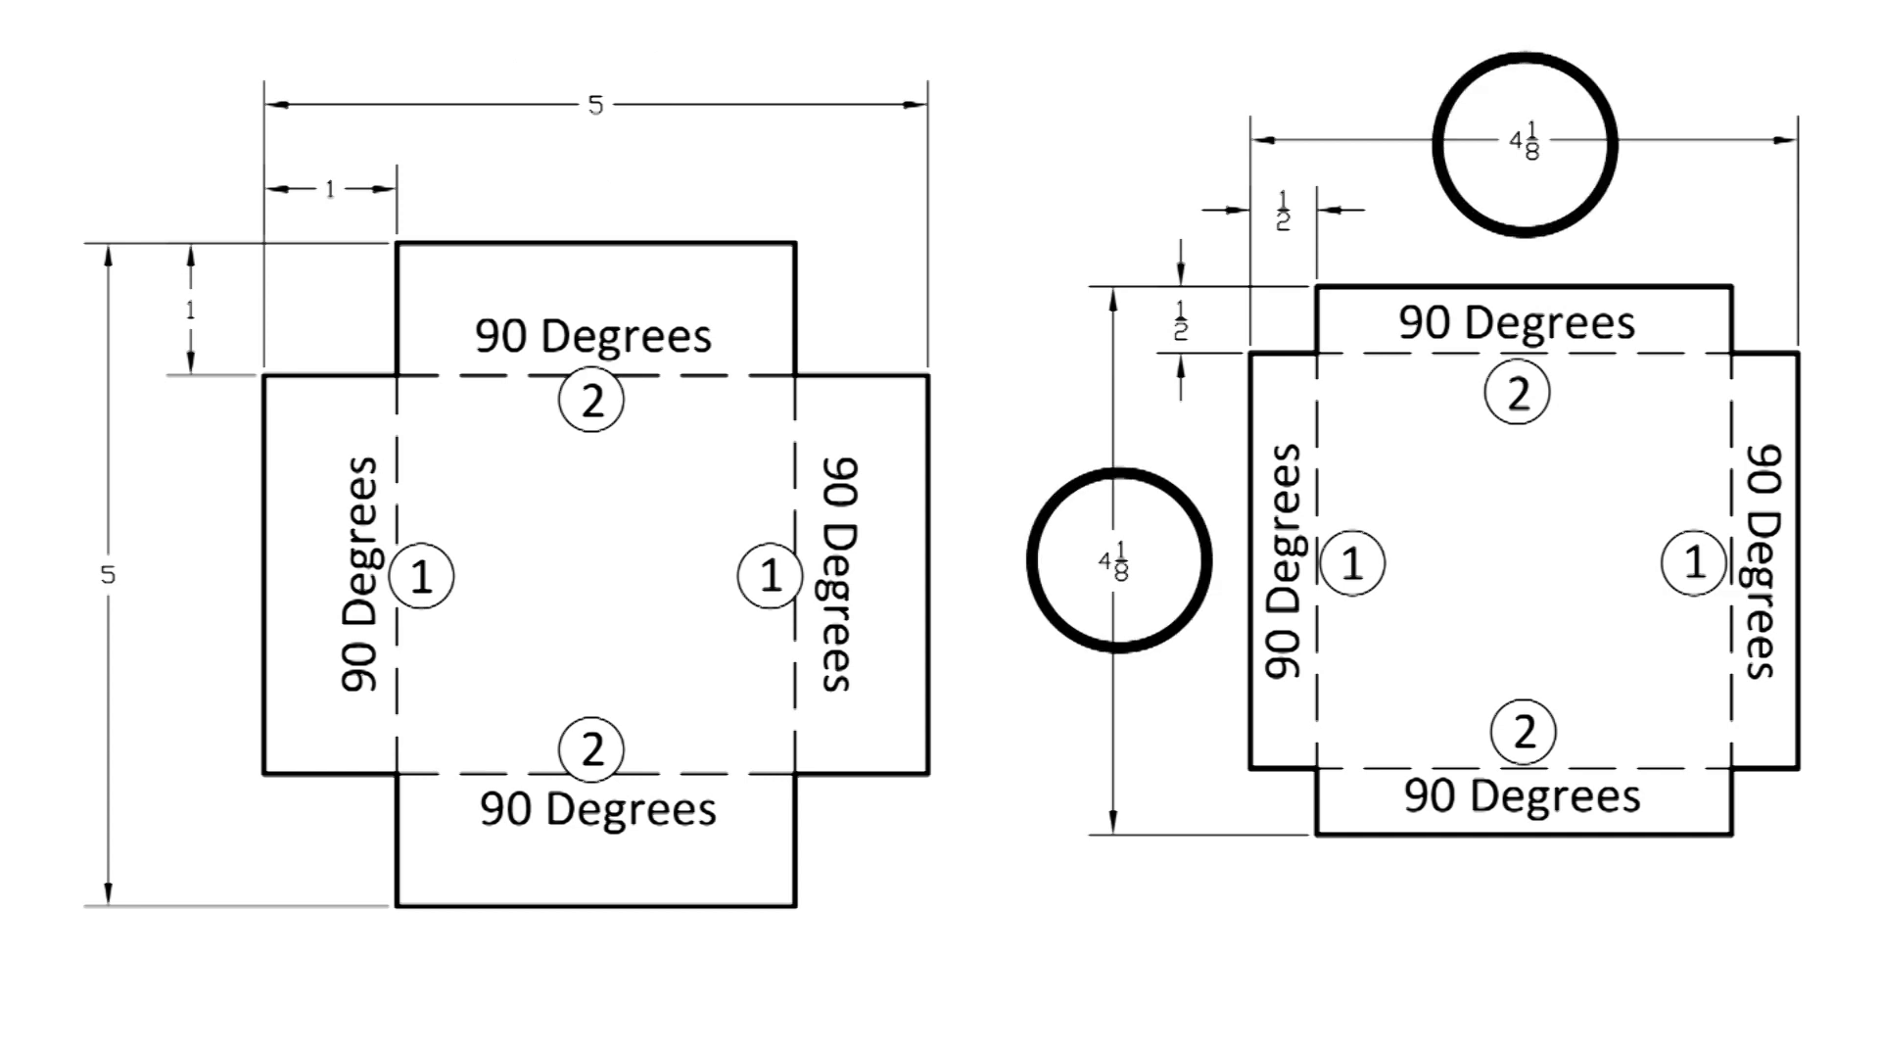